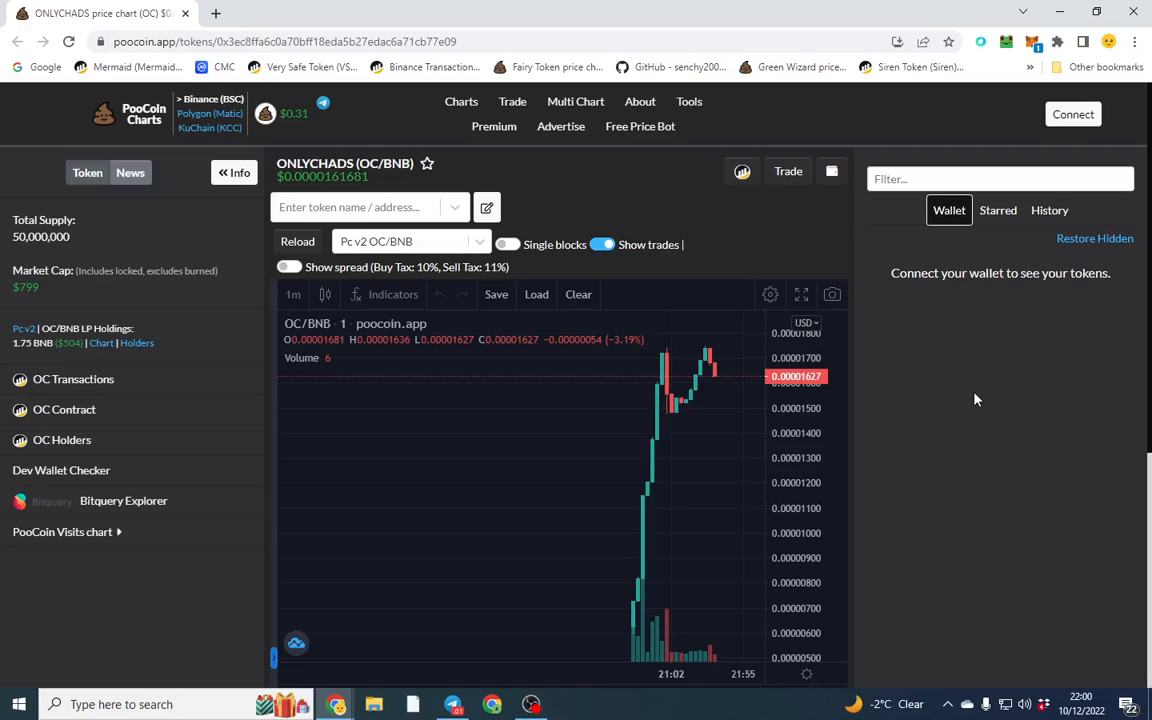
{"action": "mouse_move", "coordinate": [742, 172]}
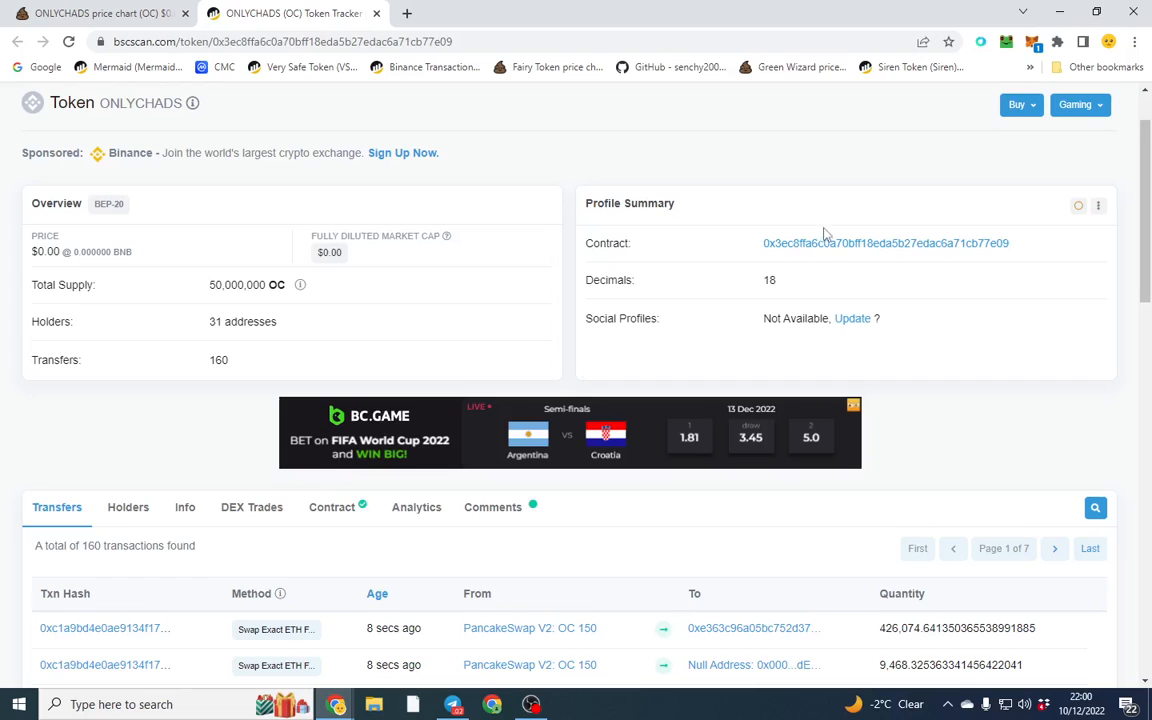
- Open the token contract's page and list its internal BNB transfers to recipient wallets
{"action": "left_click", "coordinate": [885, 243]}
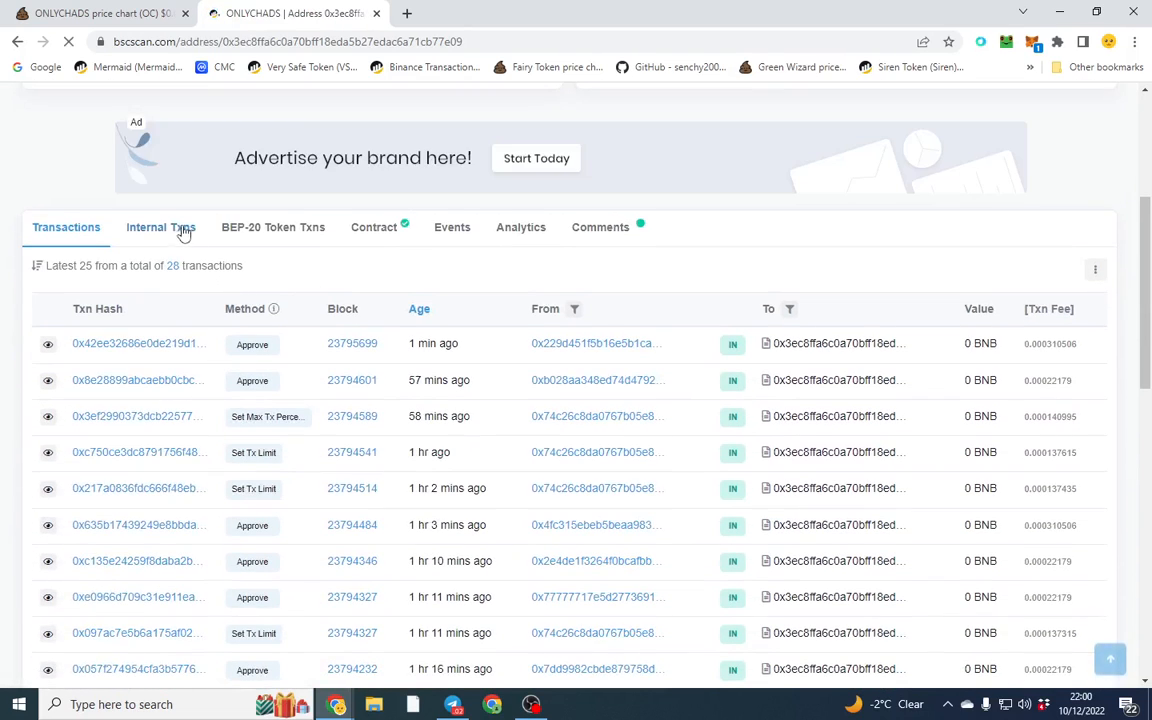
{"action": "left_click", "coordinate": [160, 227]}
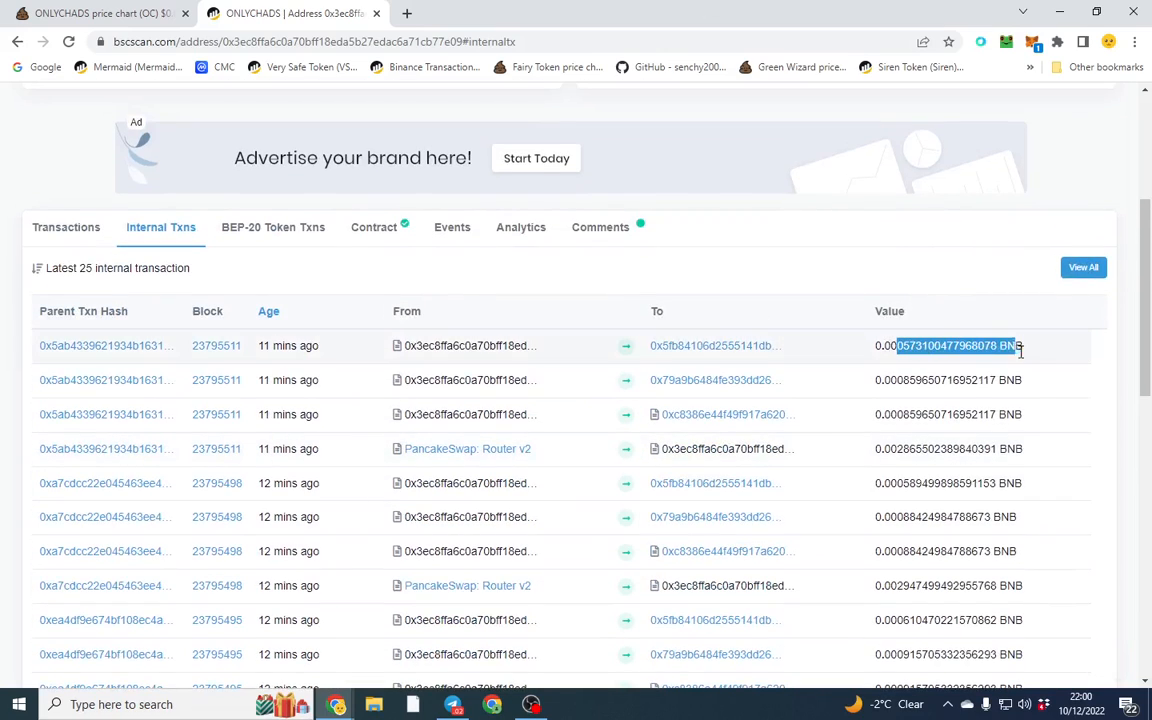
{"action": "mouse_move", "coordinate": [265, 362]}
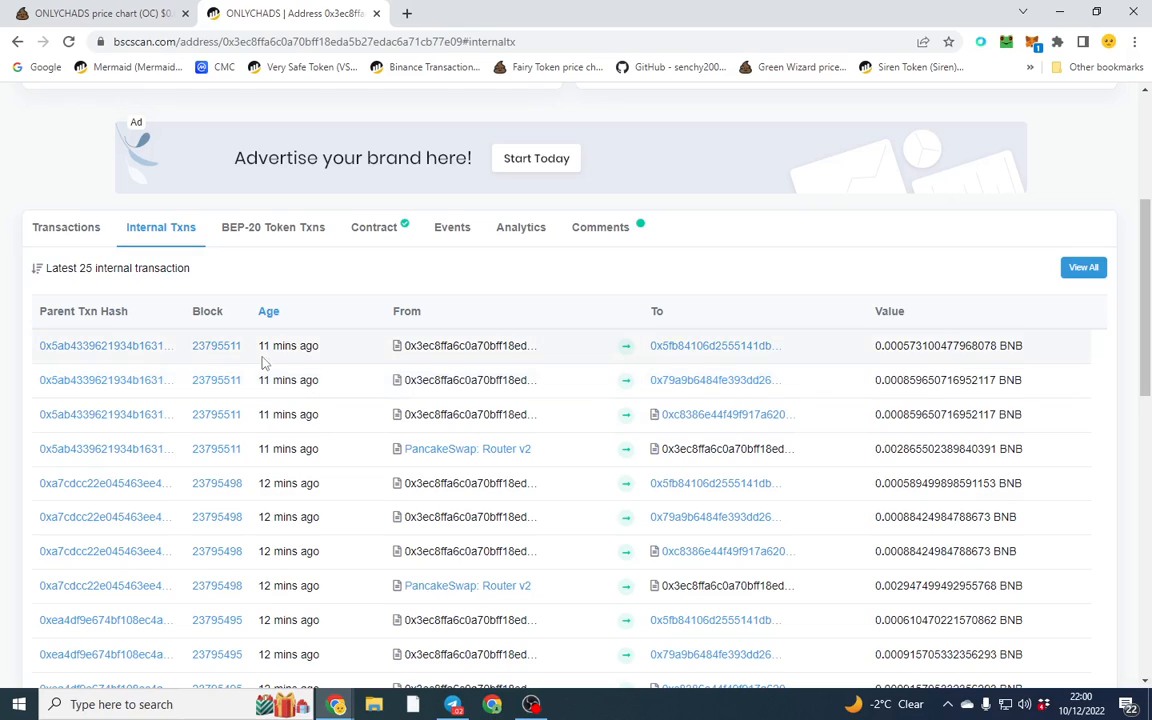
{"action": "scroll", "scroll_direction": "down", "scroll_amount": 3}
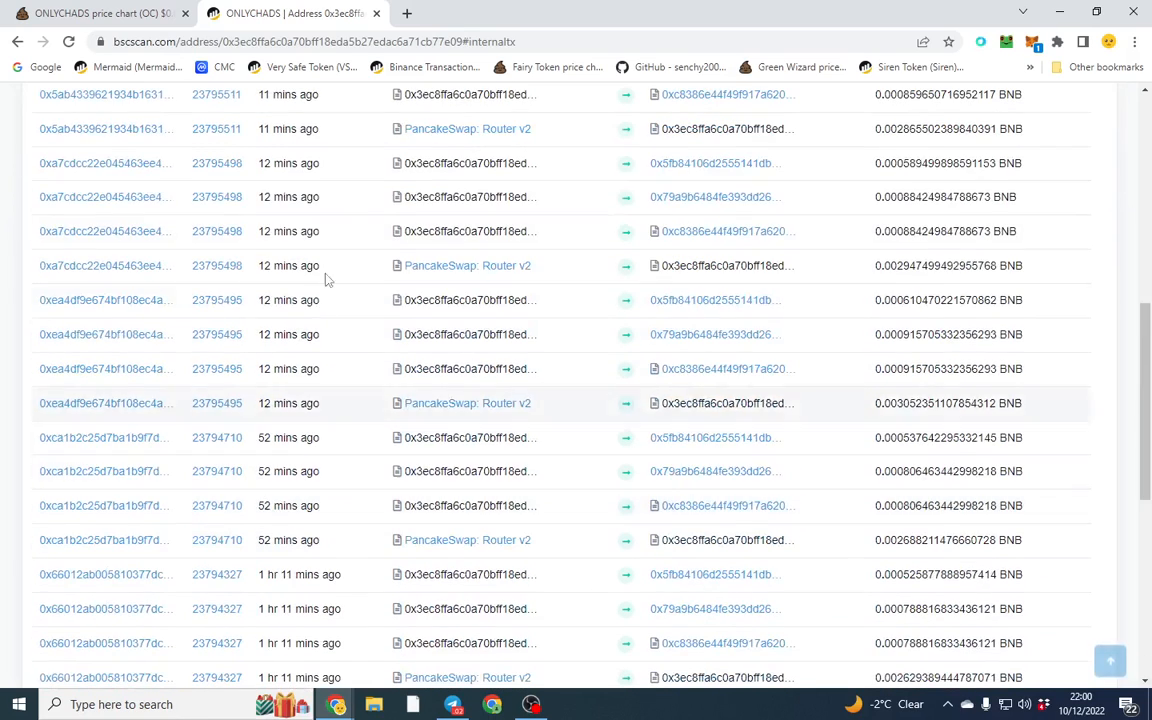
{"action": "mouse_move", "coordinate": [815, 420]}
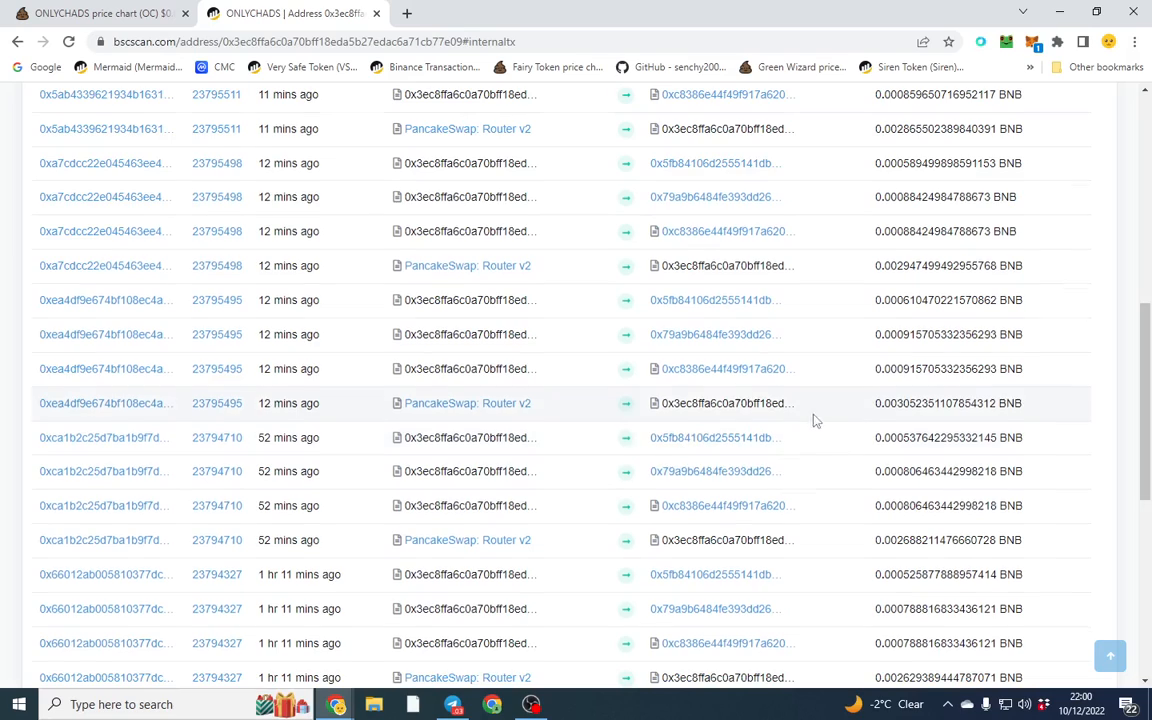
{"action": "scroll", "scroll_direction": "up", "scroll_amount": 3}
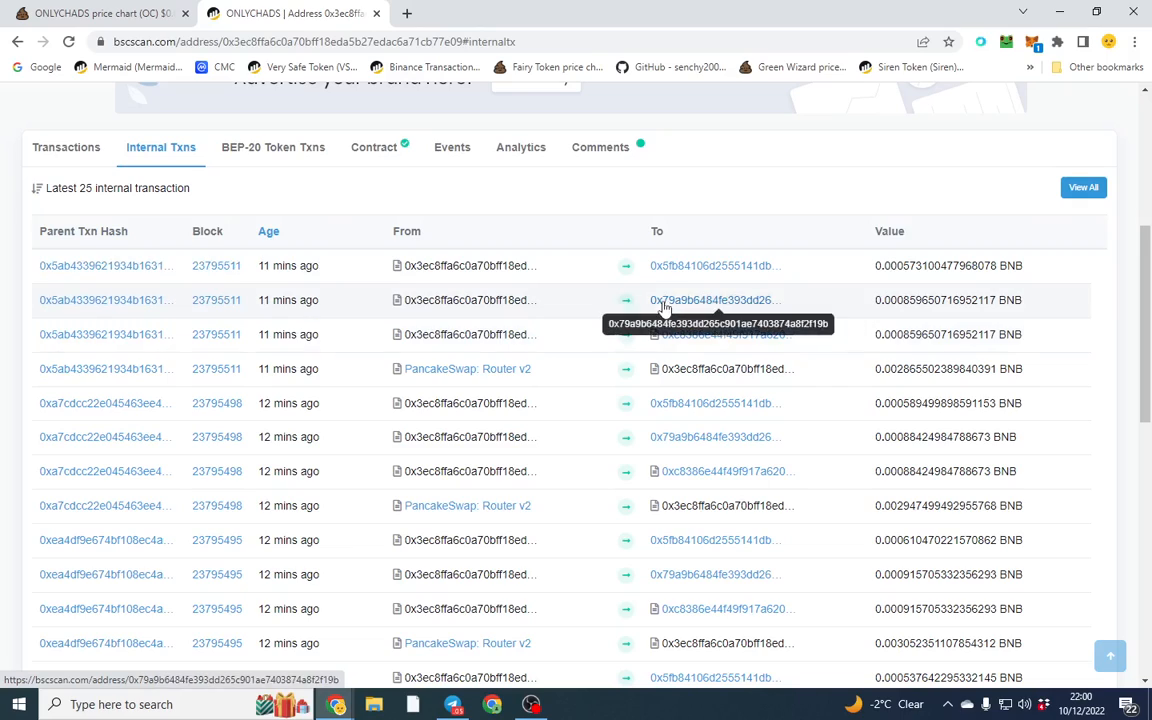
{"action": "mouse_move", "coordinate": [672, 447]}
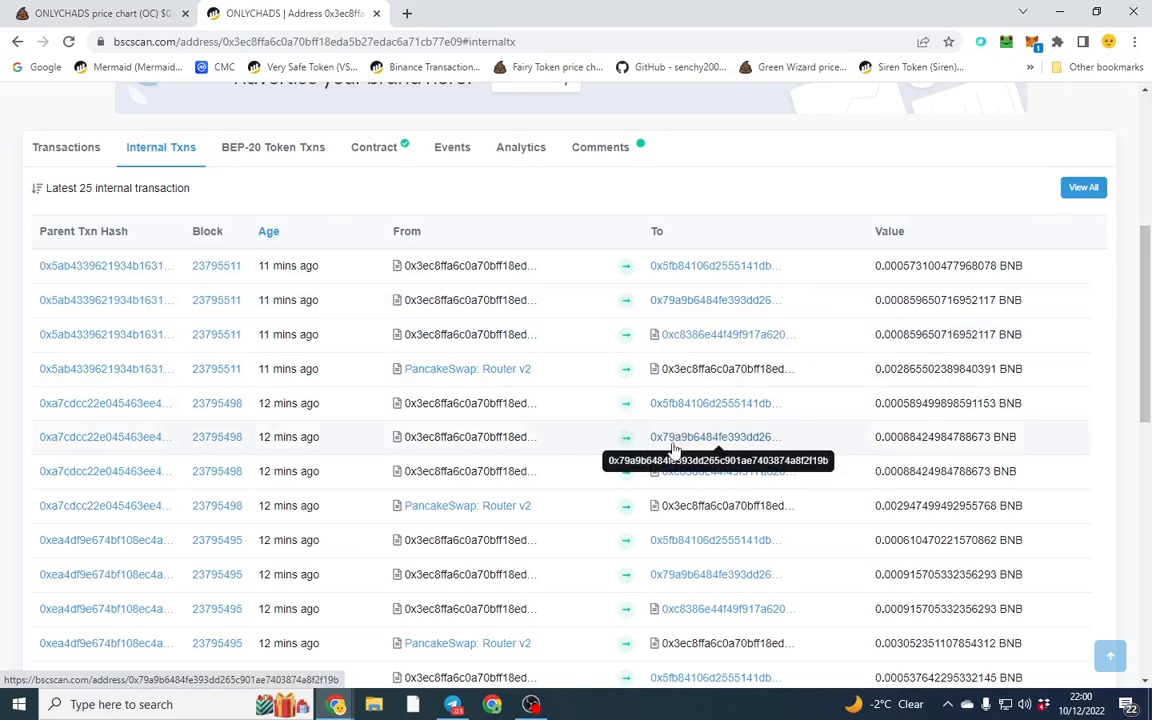
{"action": "mouse_move", "coordinate": [688, 268]}
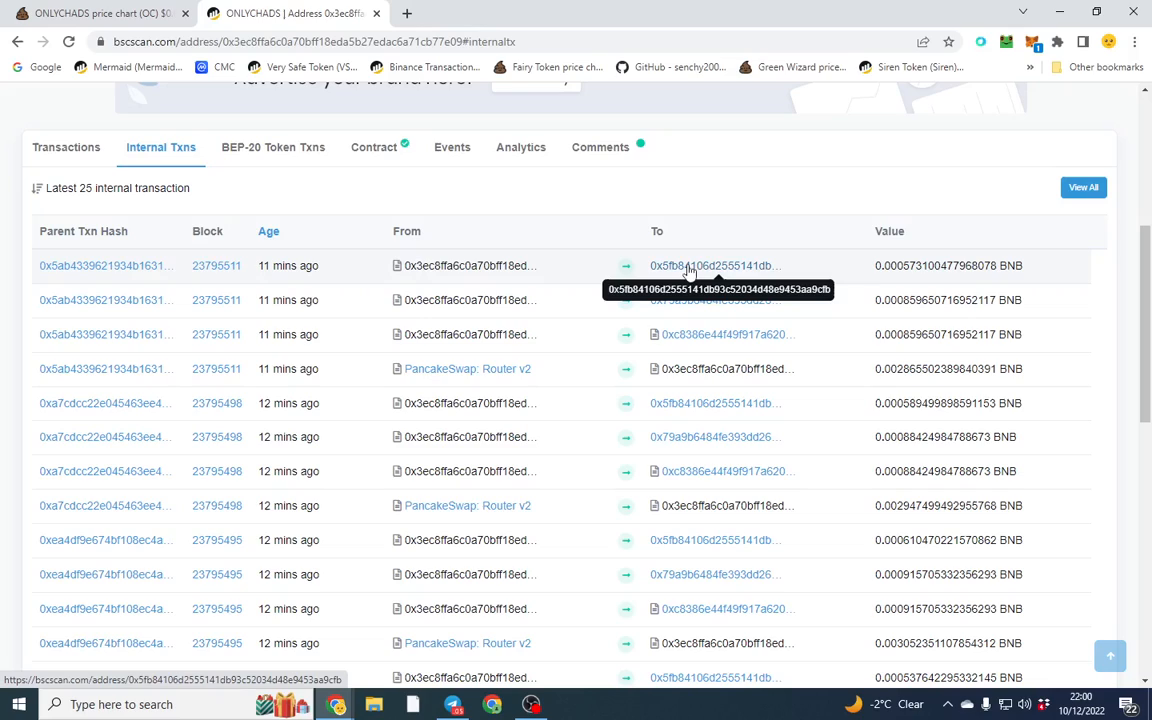
{"action": "mouse_move", "coordinate": [730, 278]}
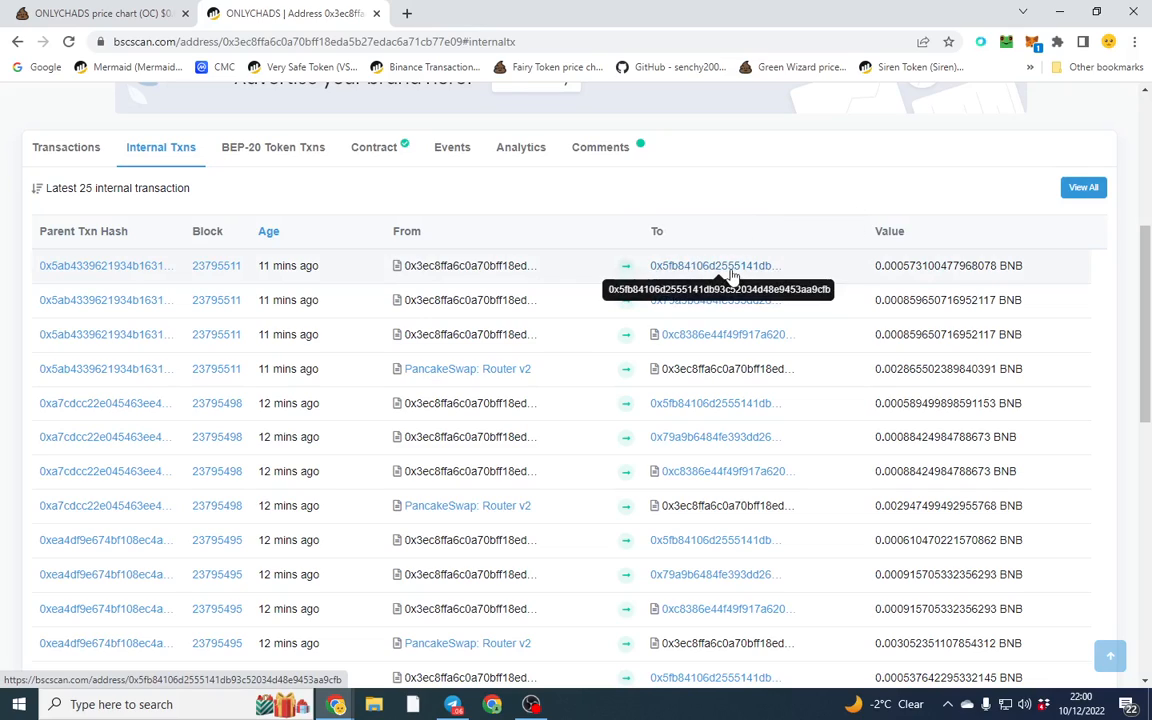
{"action": "mouse_move", "coordinate": [714, 299]}
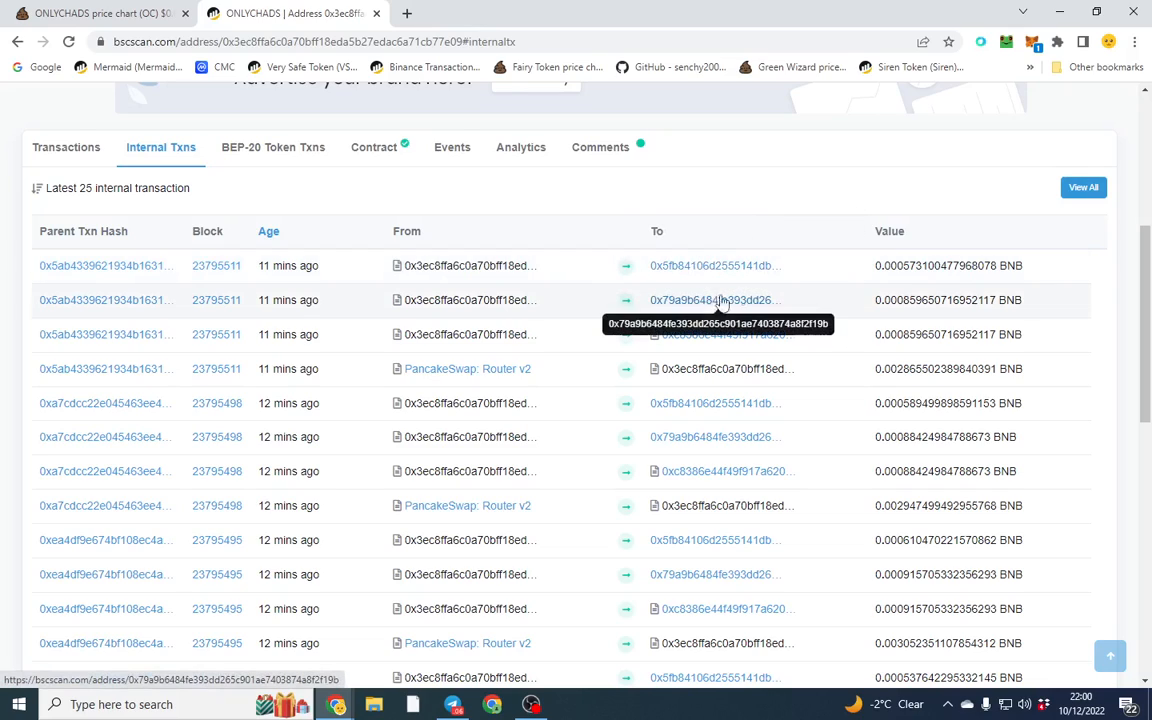
{"action": "mouse_move", "coordinate": [885, 248]}
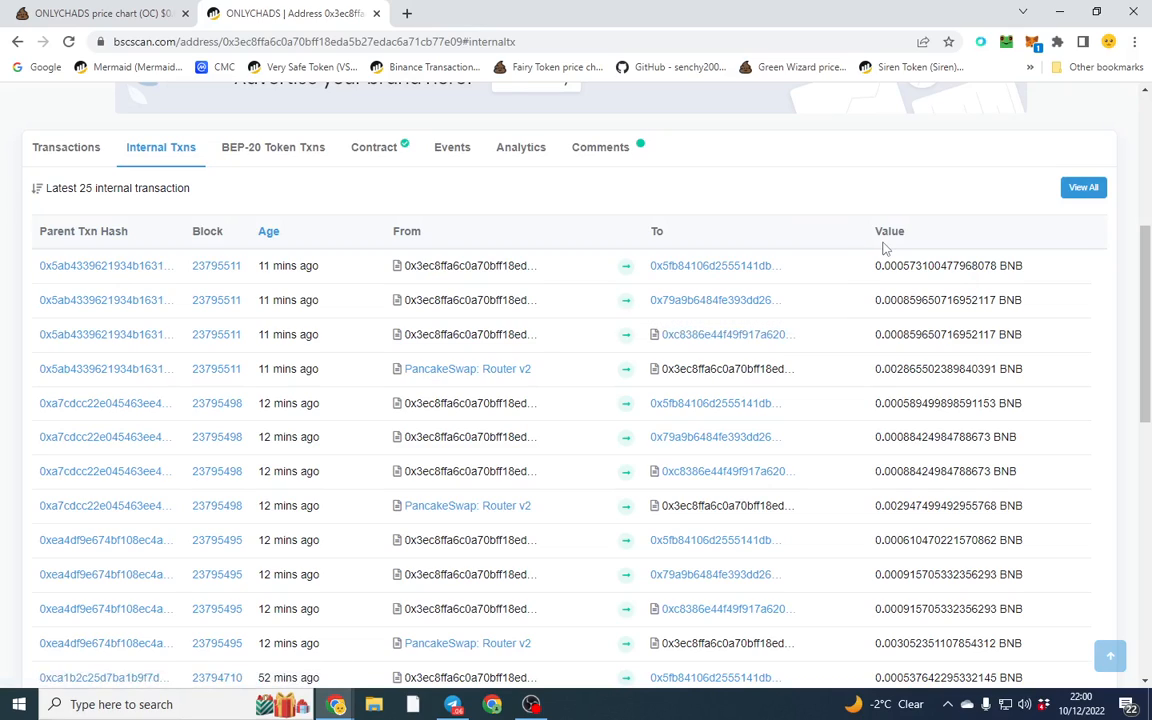
{"action": "mouse_move", "coordinate": [718, 368]}
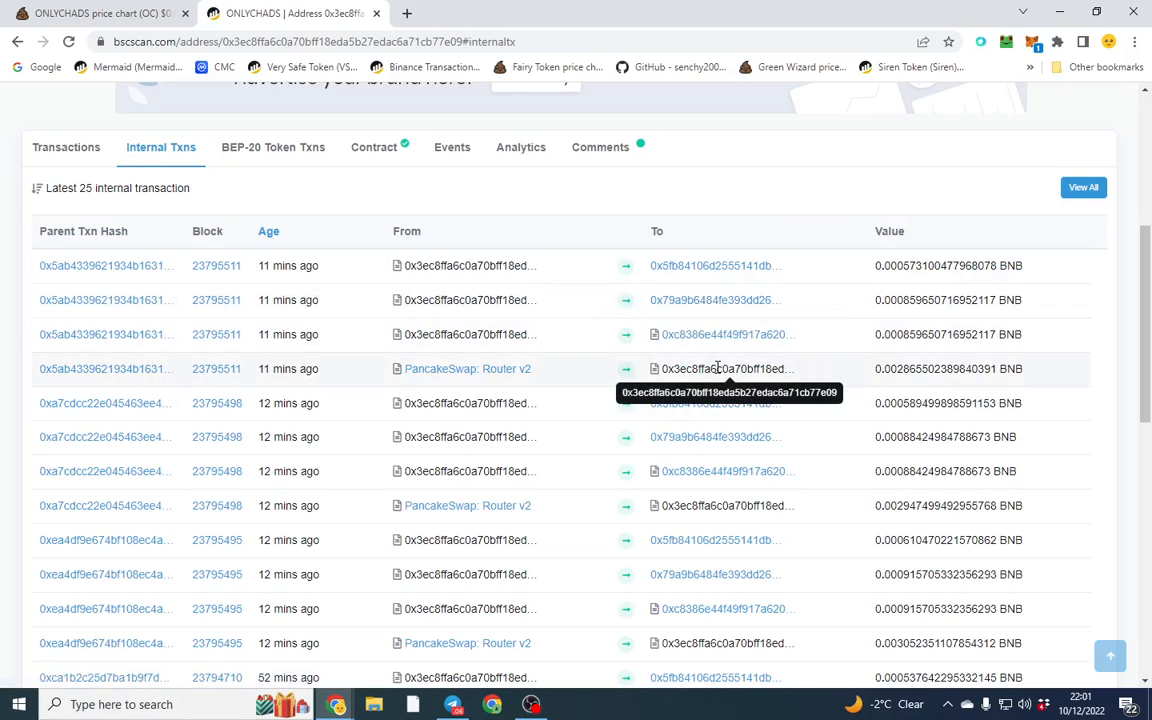
{"action": "mouse_move", "coordinate": [685, 318]}
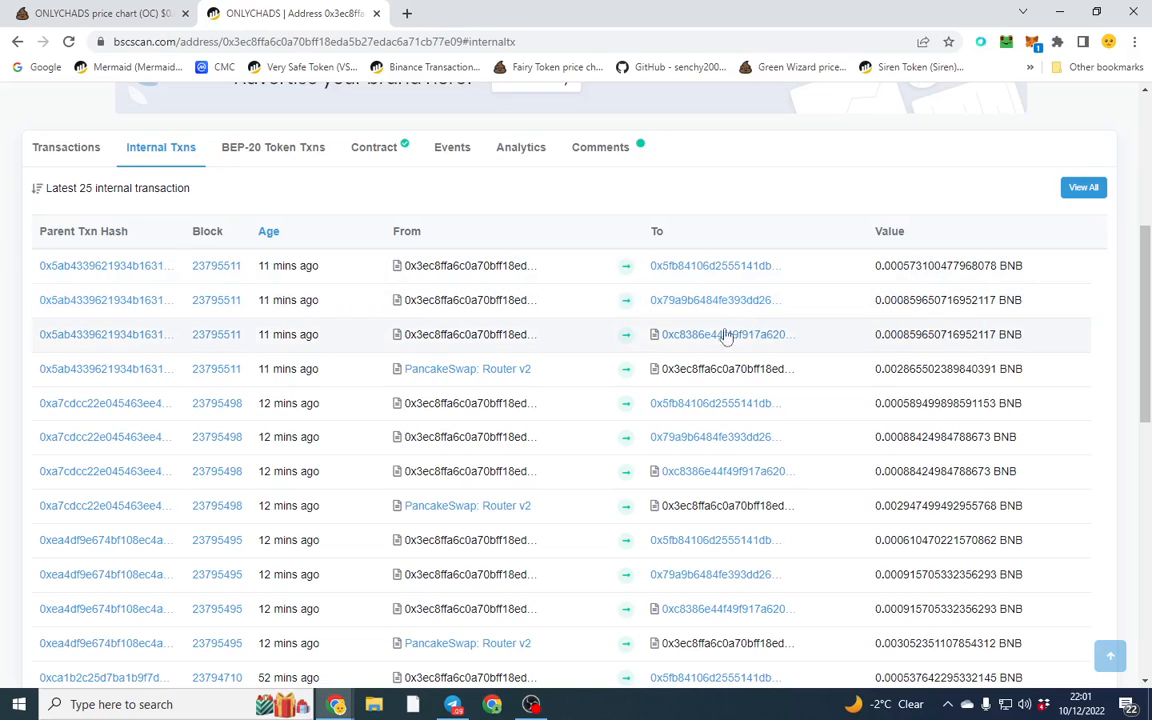
{"action": "mouse_move", "coordinate": [728, 334]}
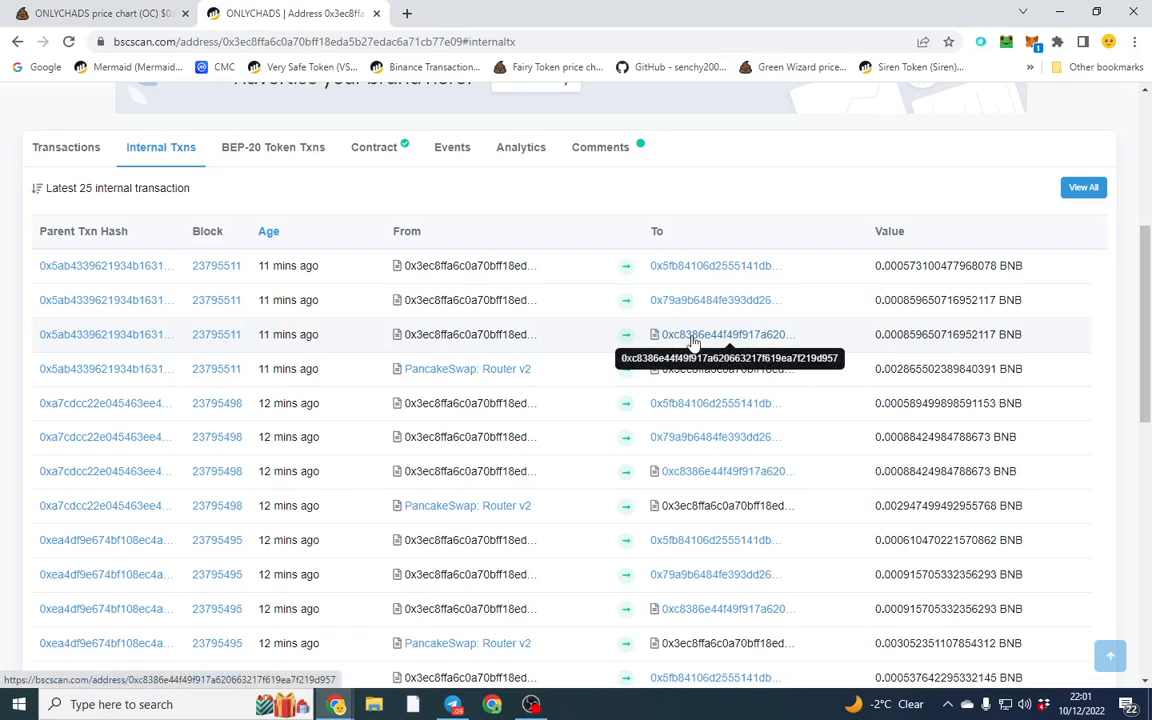
- Open recipient contract 0xC8386E…d957, which holds zero BNB and BUSD and has no transactions
{"action": "left_click", "coordinate": [720, 334]}
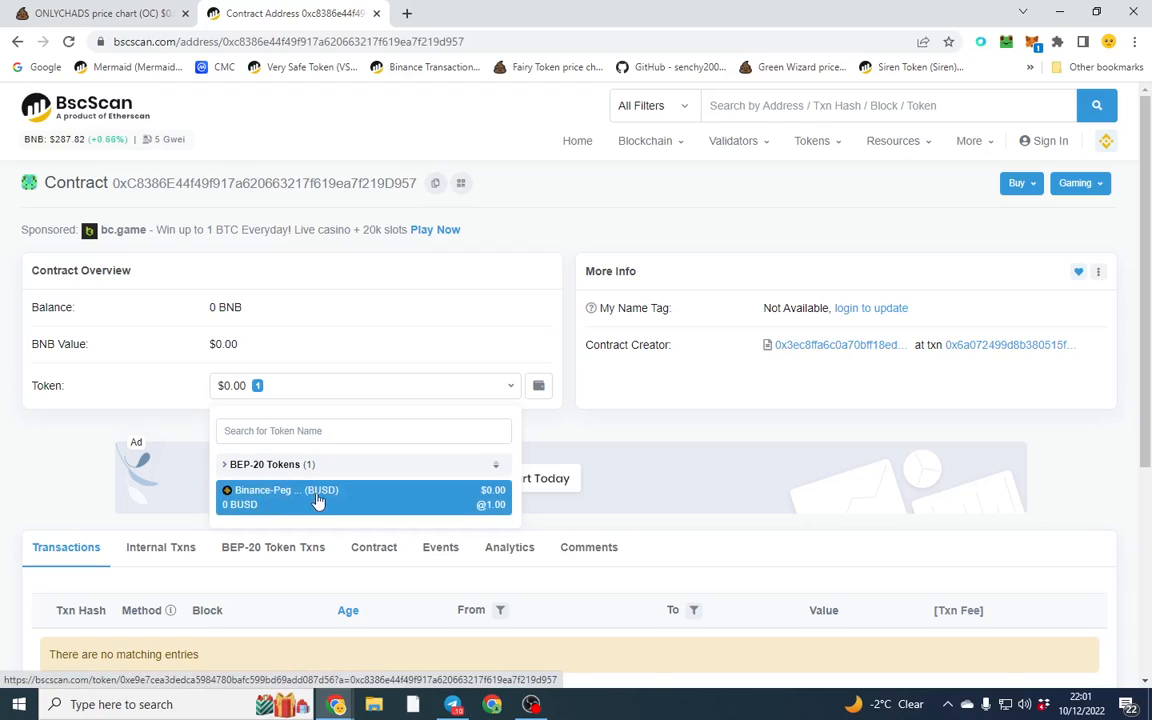
{"action": "mouse_move", "coordinate": [373, 485]}
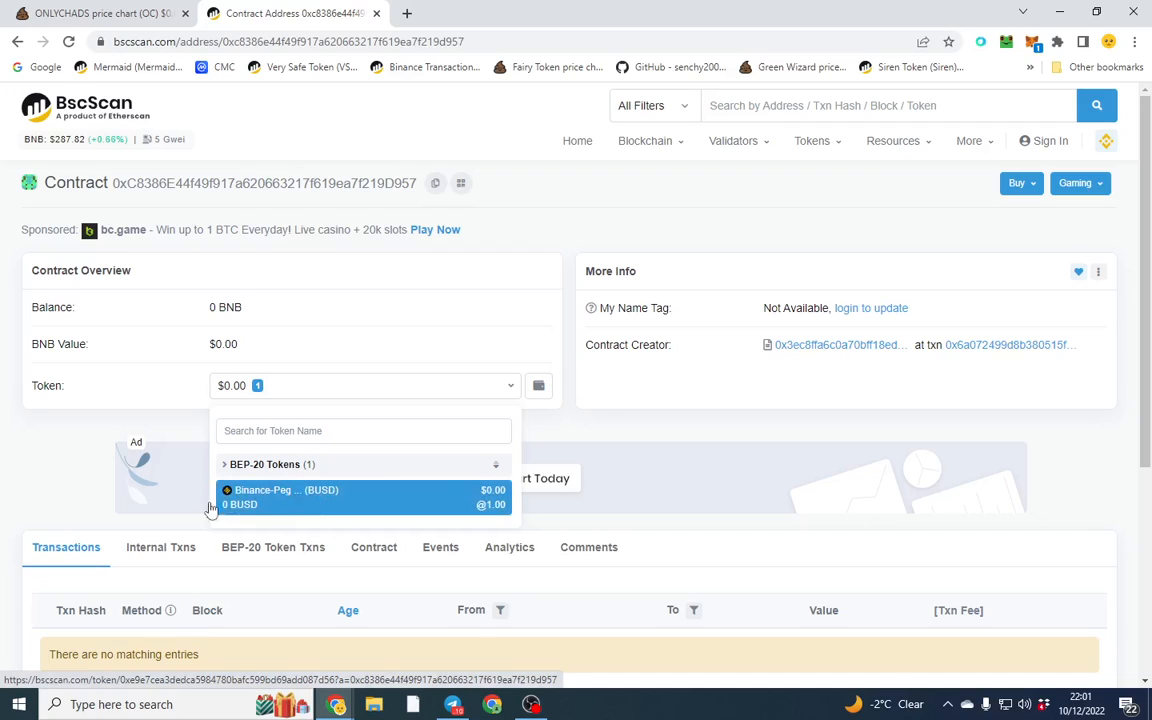
{"action": "mouse_move", "coordinate": [293, 506]}
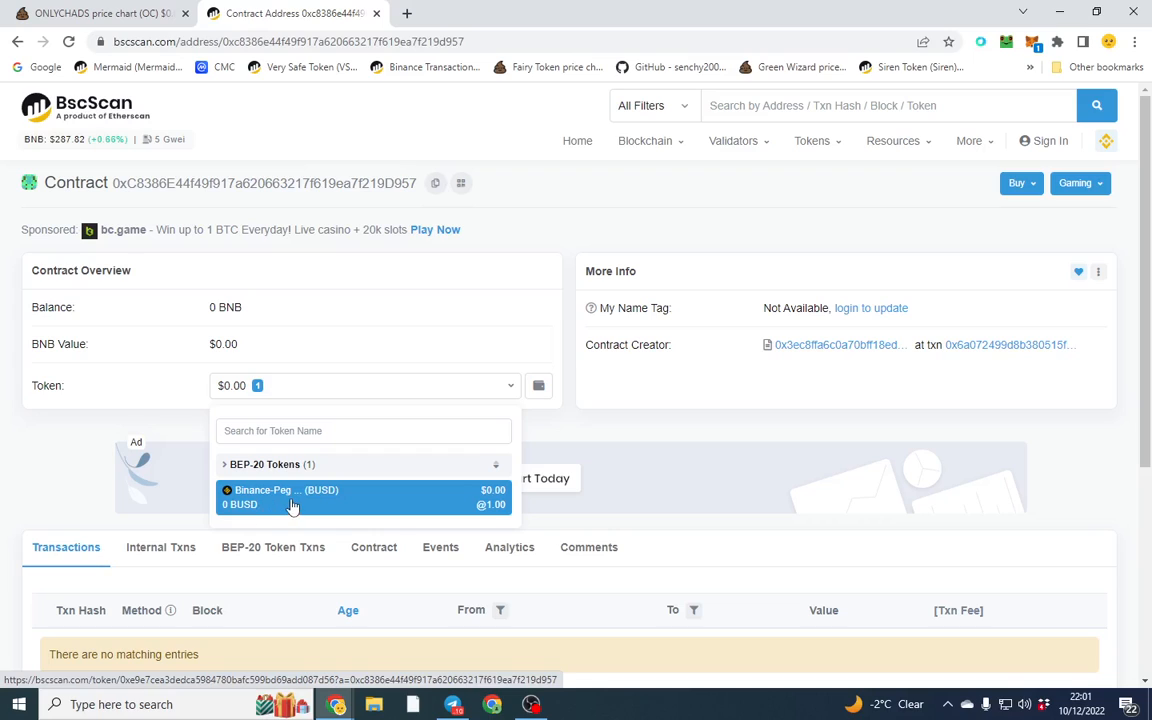
{"action": "scroll", "scroll_direction": "down", "scroll_amount": 3}
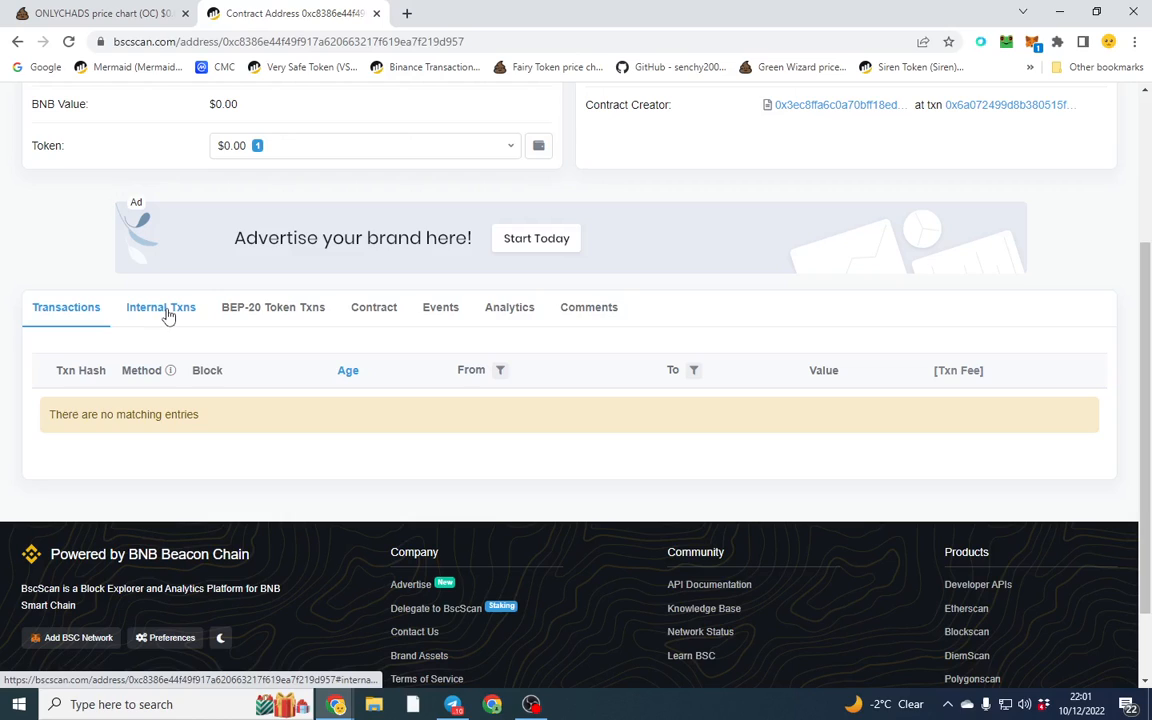
- List this contract's 17 internal BNB transactions and scroll its outgoing BUSD payout transfers
{"action": "left_click", "coordinate": [161, 307]}
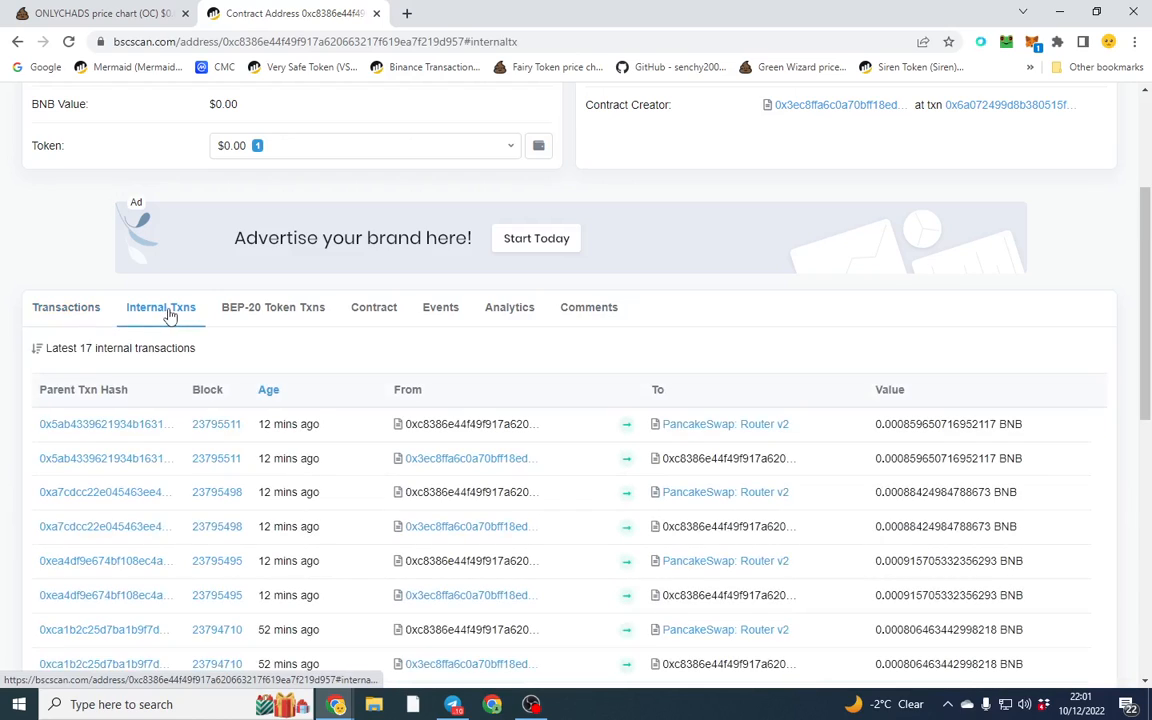
{"action": "mouse_move", "coordinate": [273, 307]}
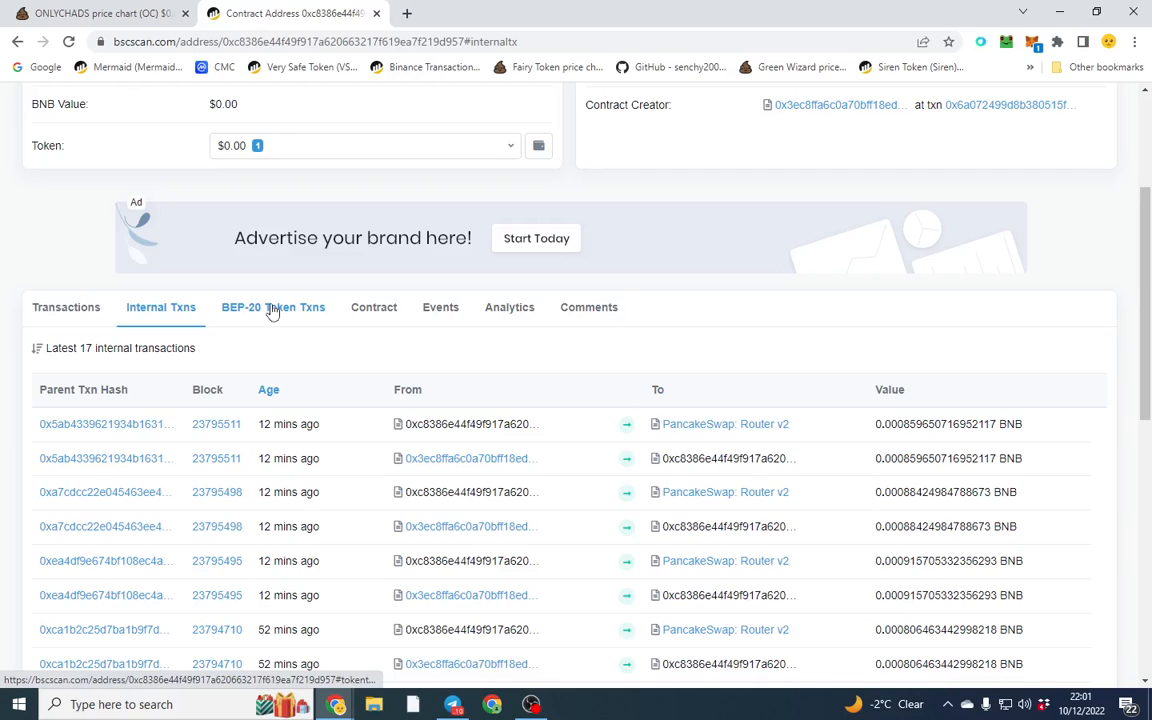
{"action": "left_click", "coordinate": [273, 307]}
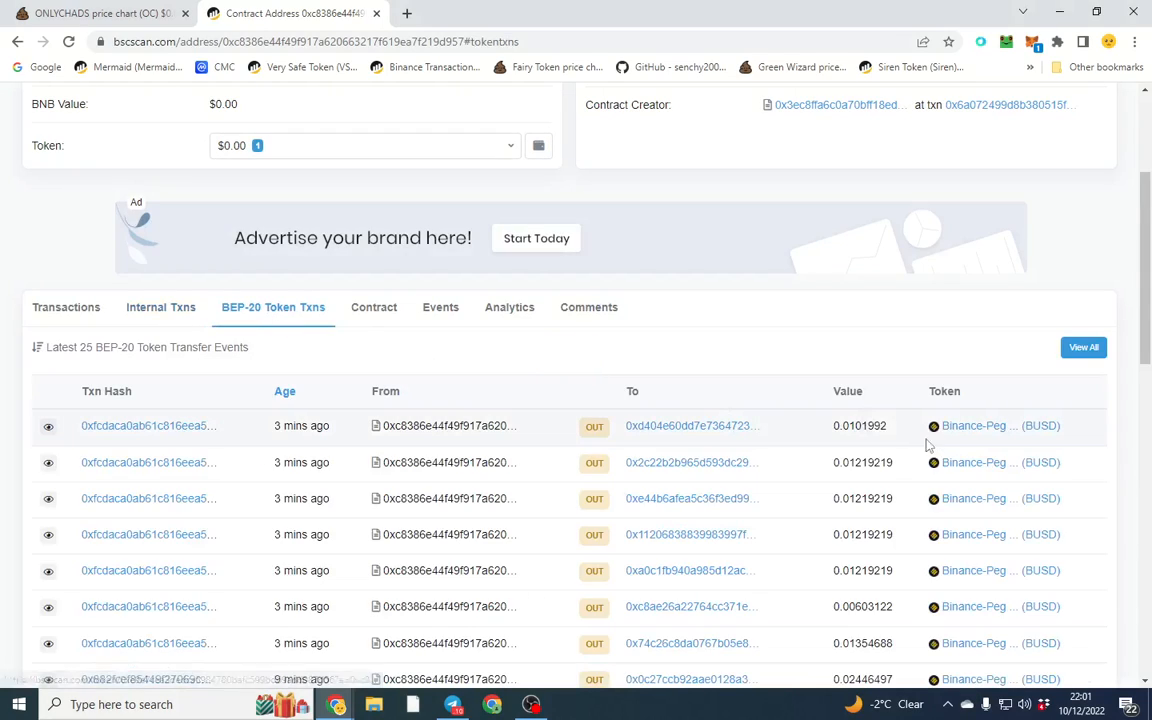
{"action": "scroll", "scroll_direction": "down", "scroll_amount": 3}
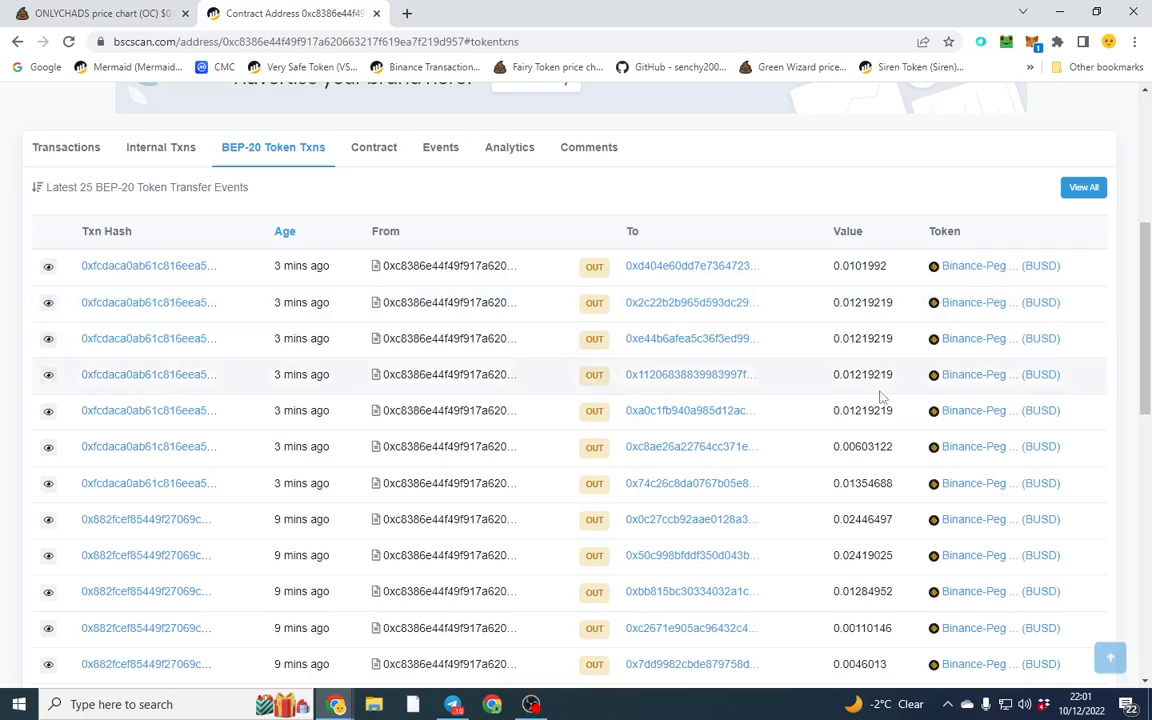
{"action": "scroll", "scroll_direction": "down", "scroll_amount": 3}
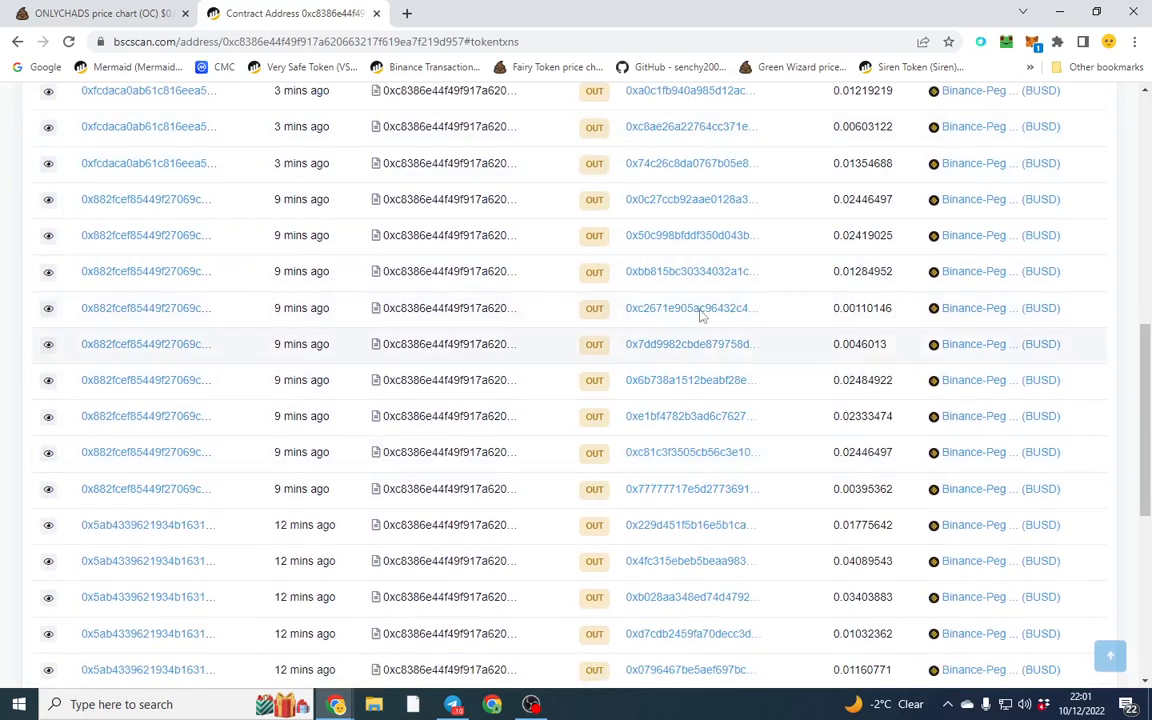
{"action": "mouse_move", "coordinate": [660, 122]}
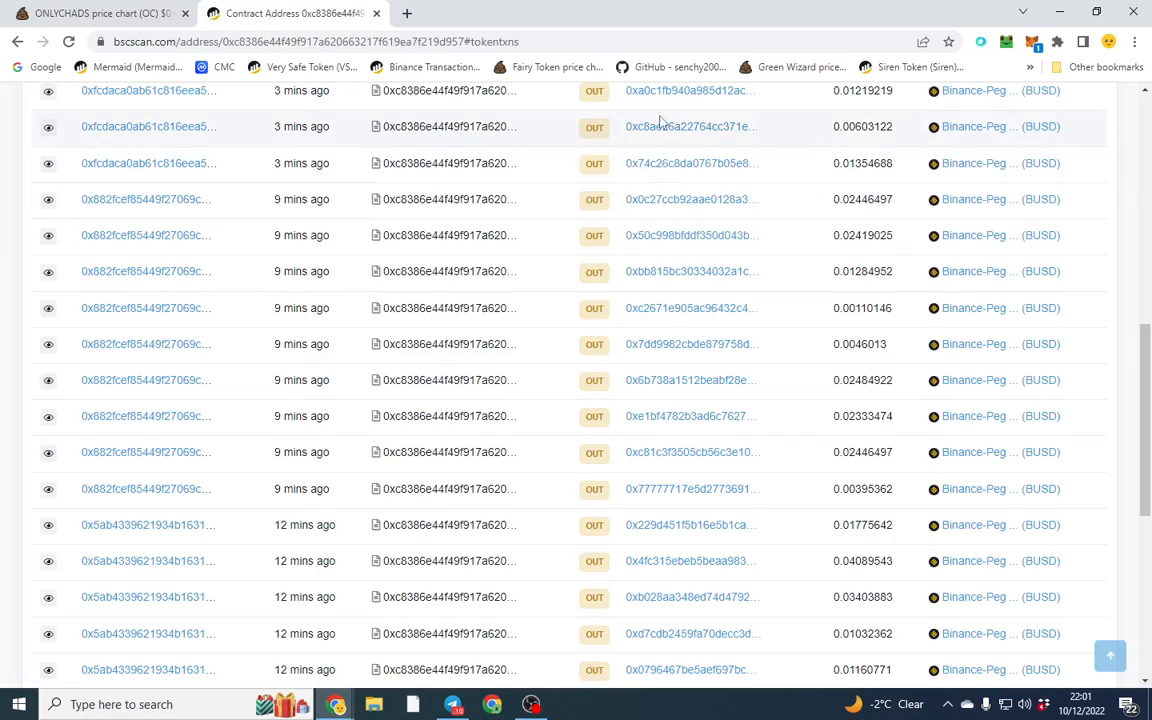
{"action": "mouse_move", "coordinate": [837, 380]}
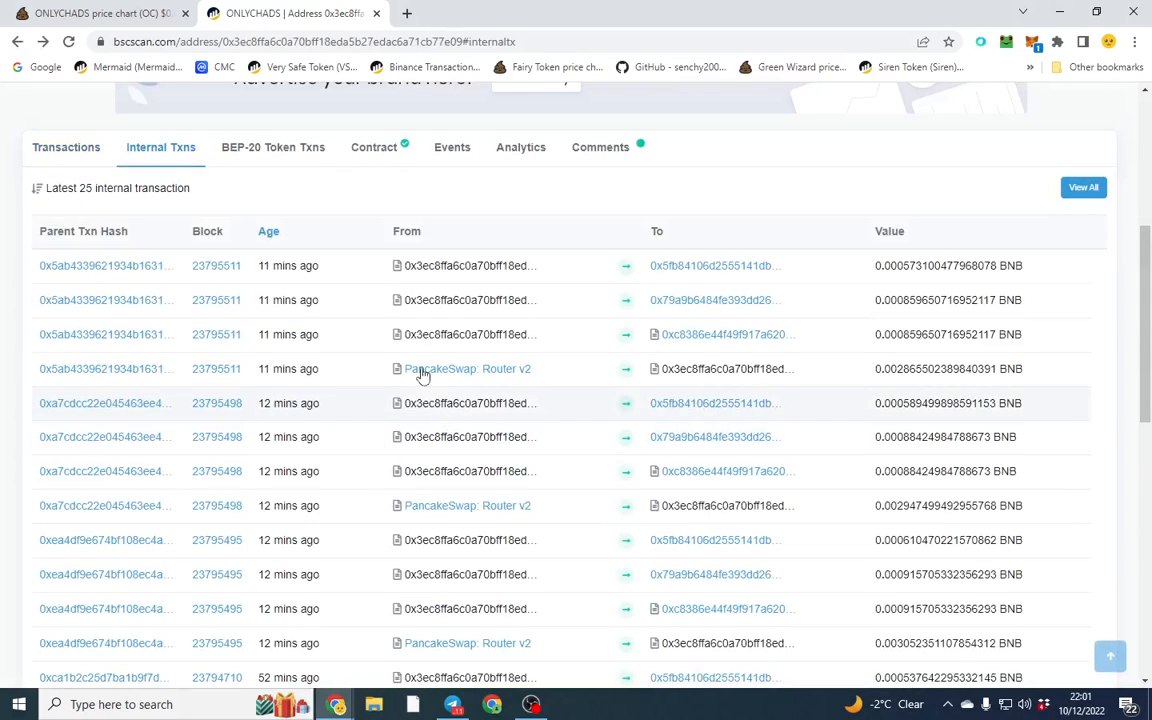
{"action": "mouse_move", "coordinate": [713, 299]}
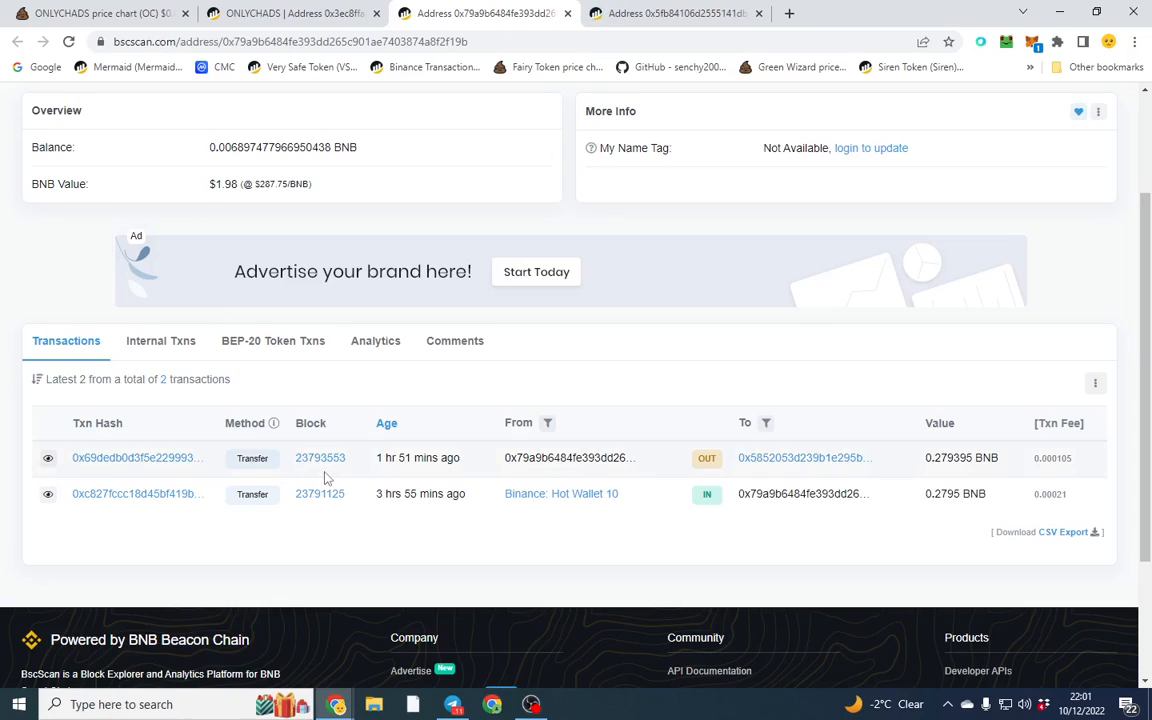
{"action": "mouse_move", "coordinate": [585, 27]}
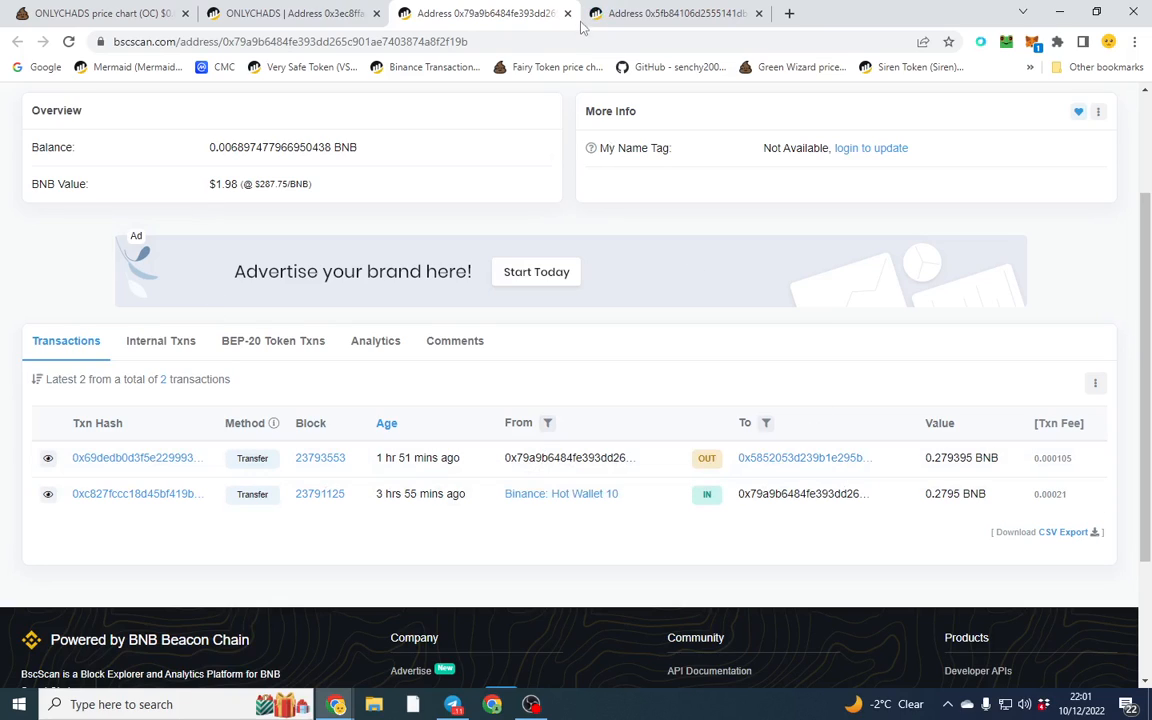
- Check the two-transaction wallet's internal BNB payments and confirm it holds no BEP-20 tokens
{"action": "left_click", "coordinate": [677, 13]}
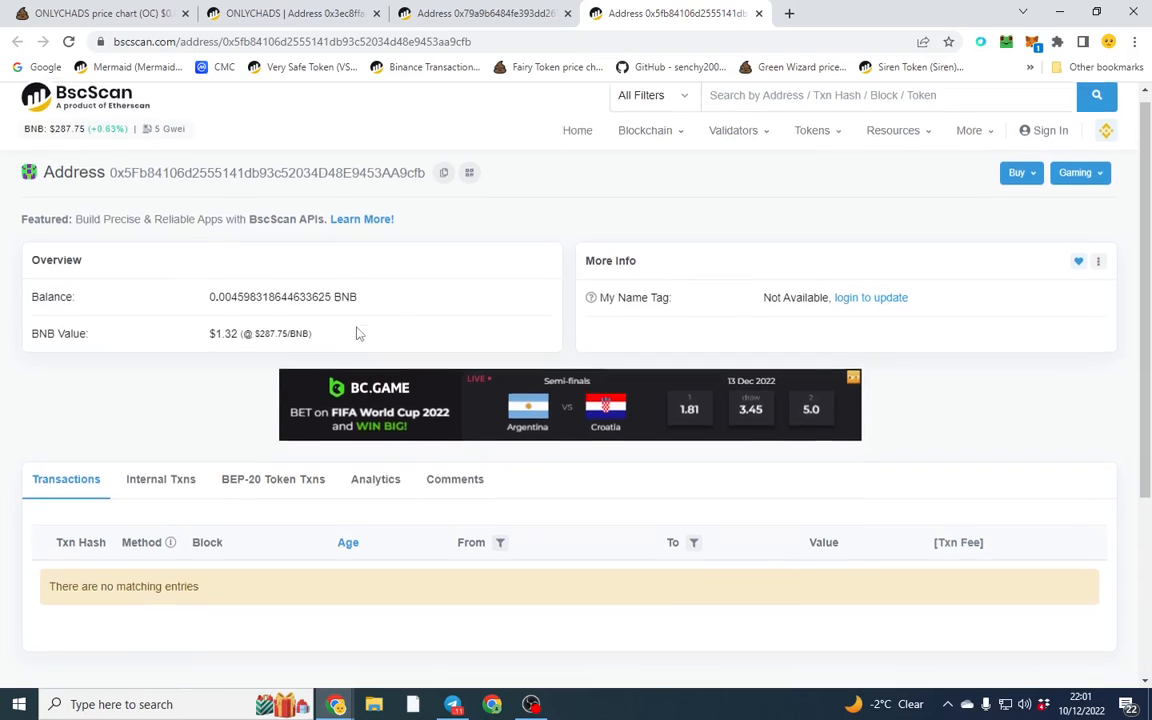
{"action": "scroll", "scroll_direction": "down", "scroll_amount": 3}
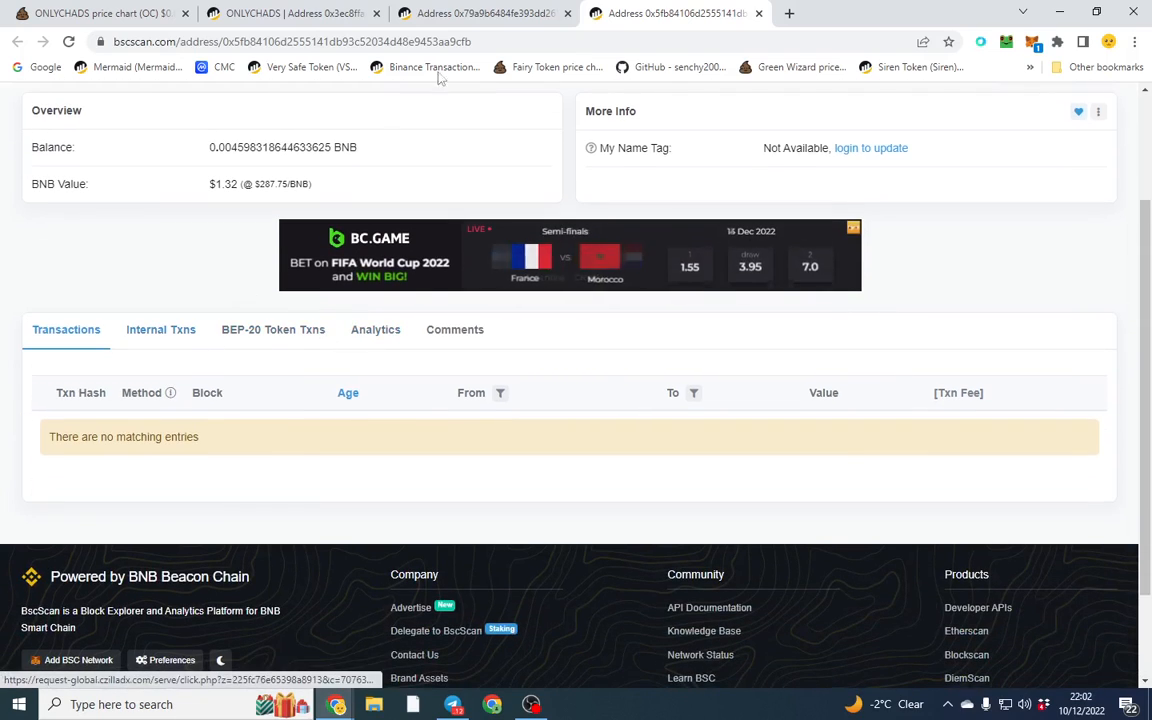
{"action": "left_click", "coordinate": [485, 13]}
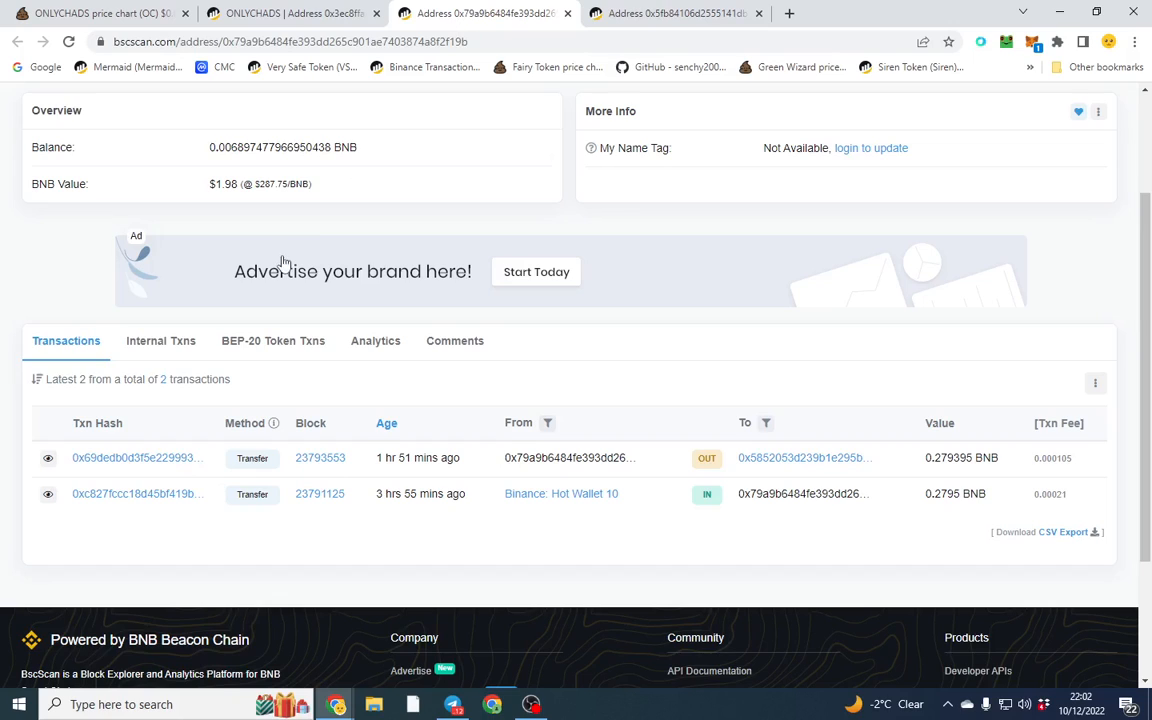
{"action": "left_click", "coordinate": [160, 340]}
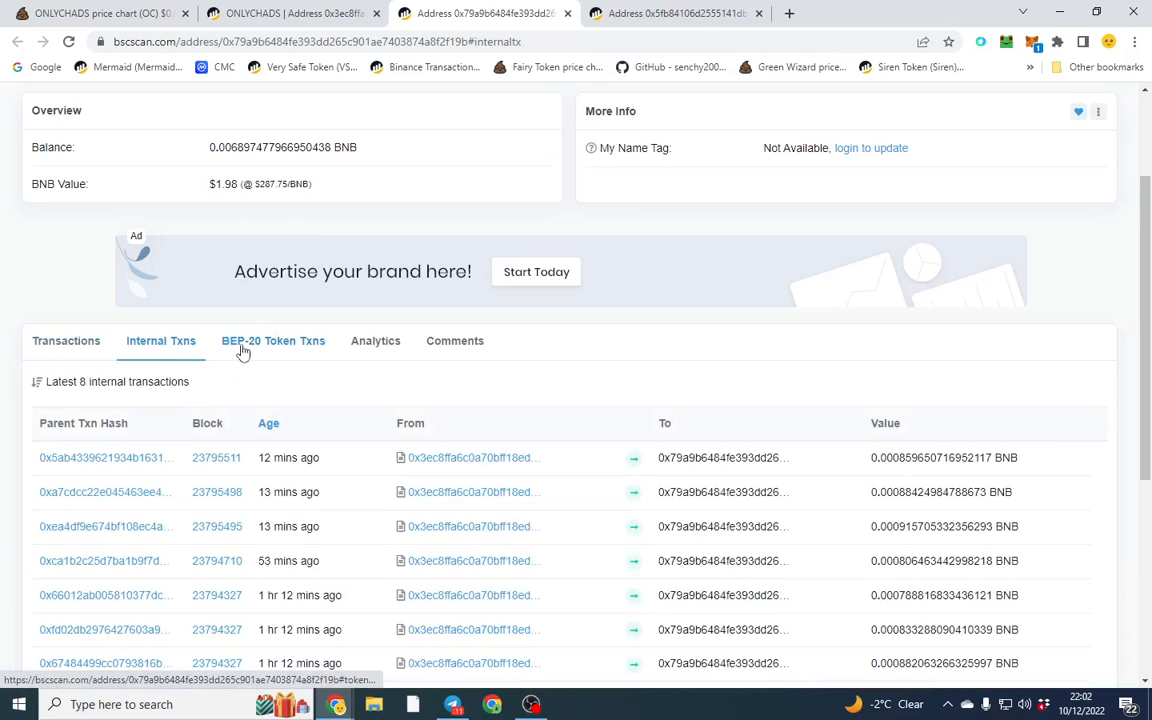
{"action": "left_click", "coordinate": [273, 341]}
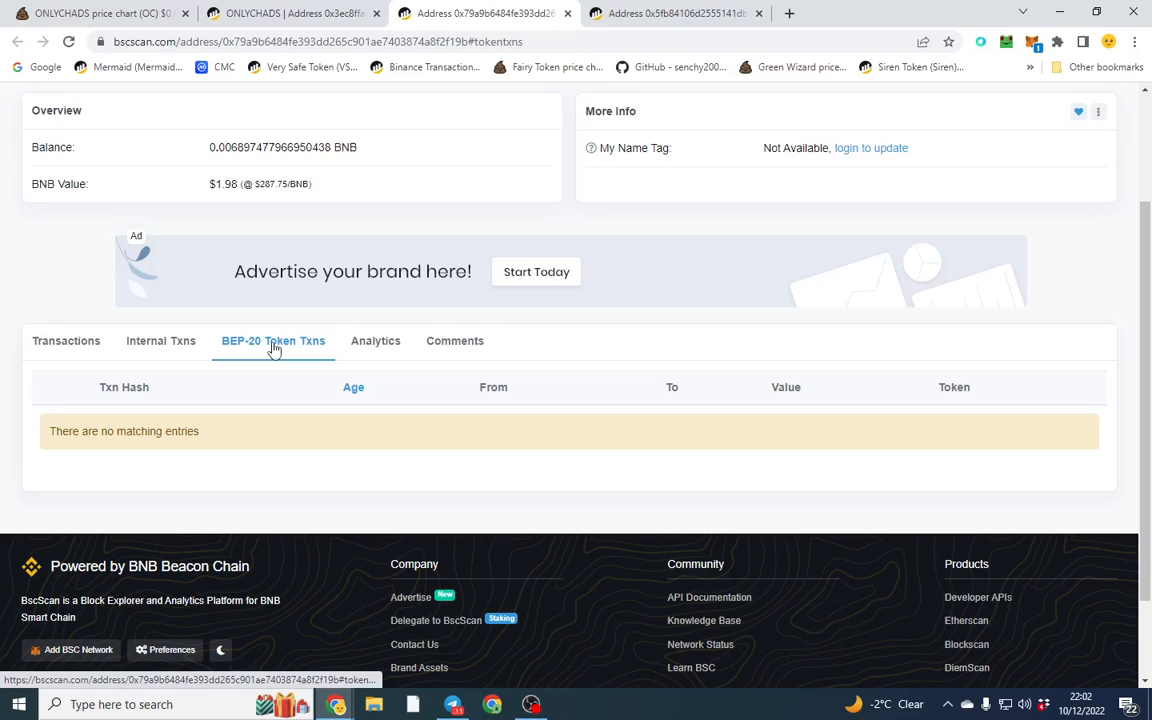
- View the other wallet's internal transactions: eight BNB payments from the ONLYCHADS contract
{"action": "left_click", "coordinate": [675, 13]}
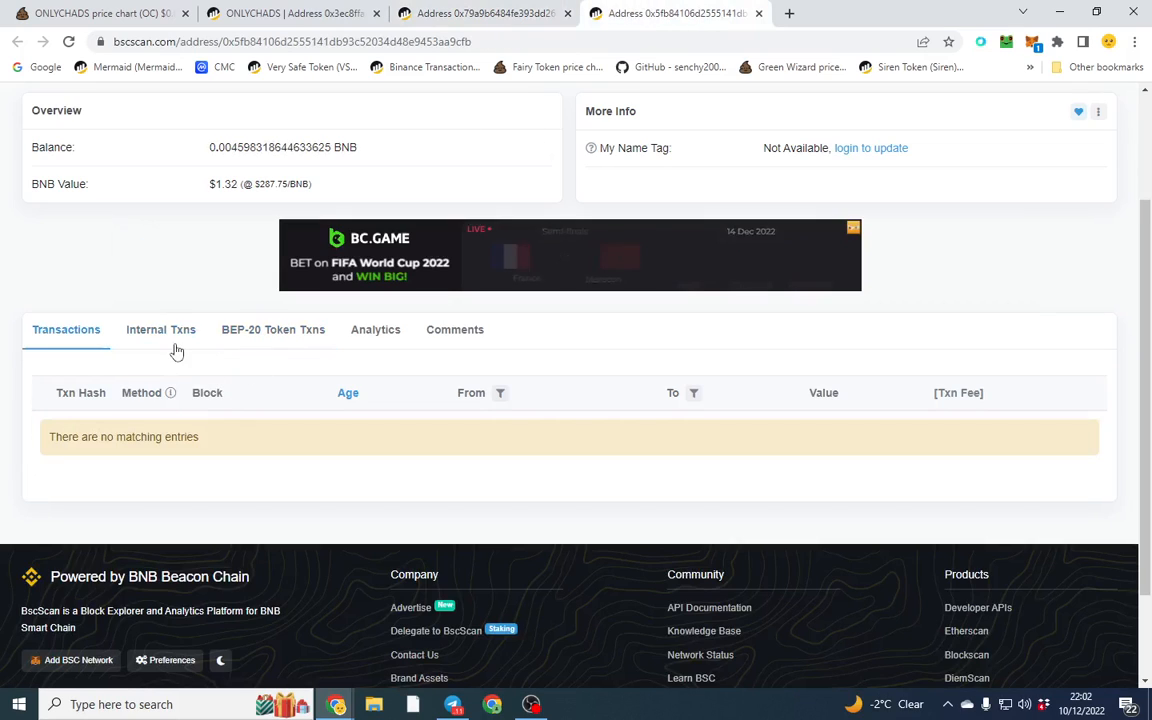
{"action": "left_click", "coordinate": [160, 329]}
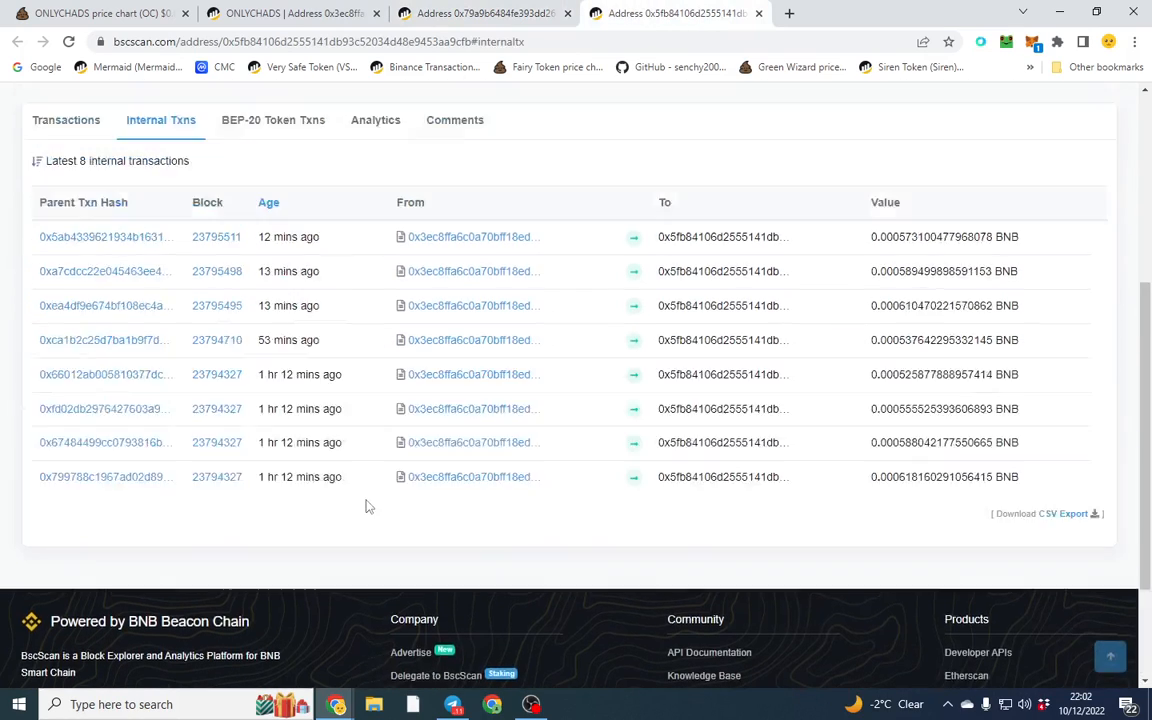
{"action": "scroll", "scroll_direction": "up", "scroll_amount": 3}
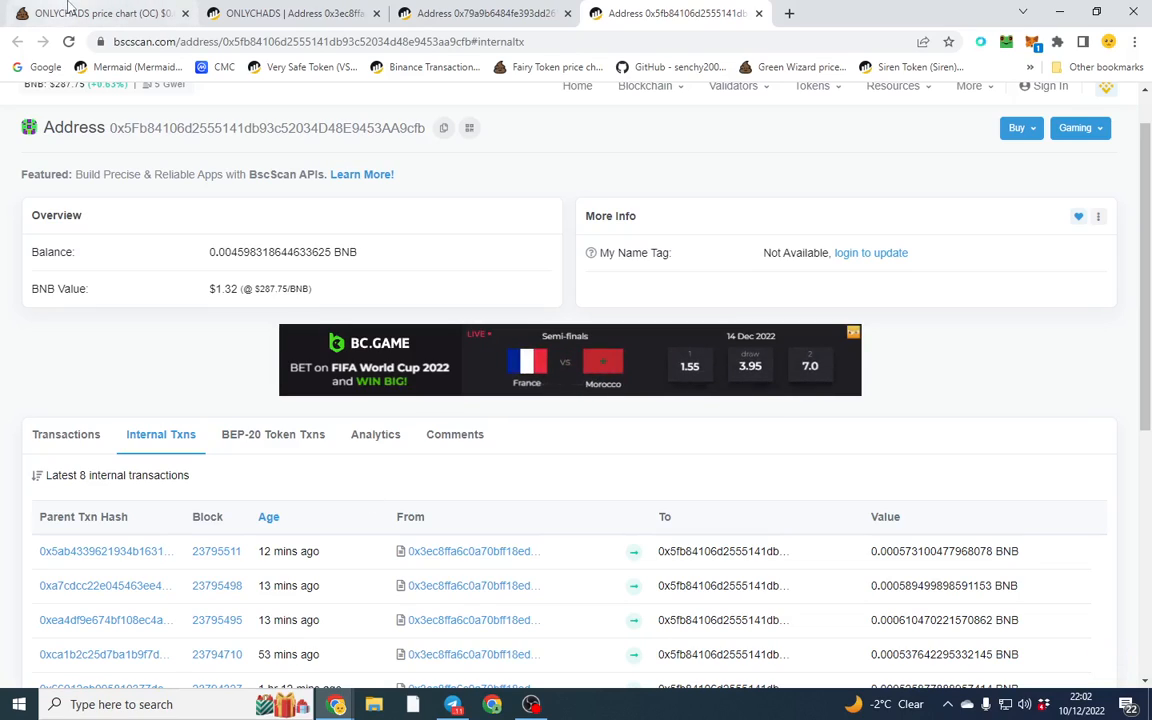